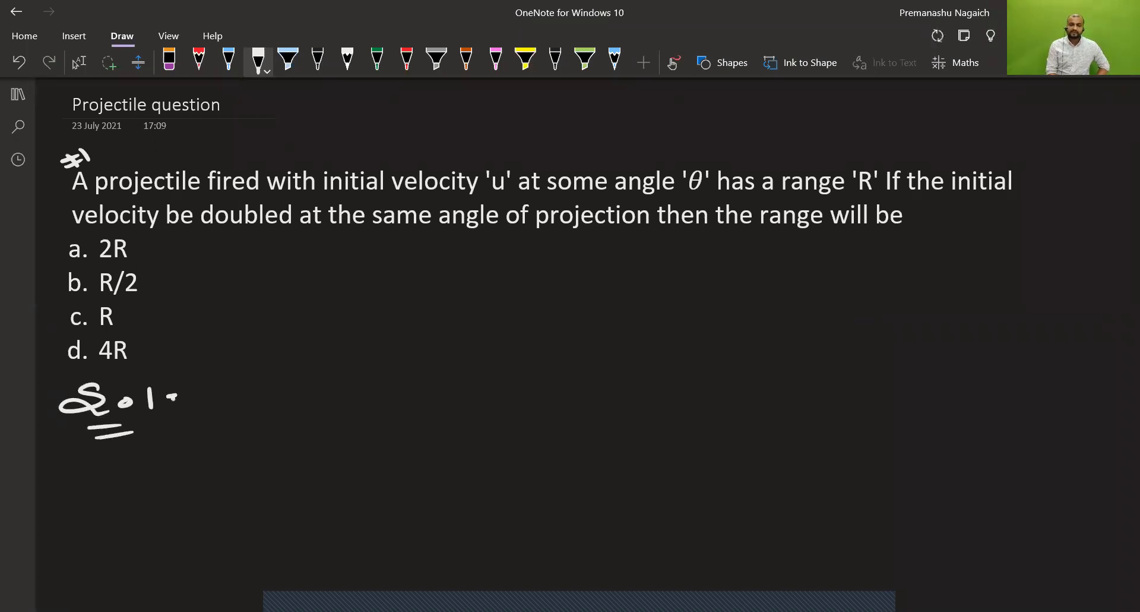
Write R = u² sin2θ / g in white ink beside 'Sol:', then take the blue pen.
left_click_drag(258, 389, 264, 422)
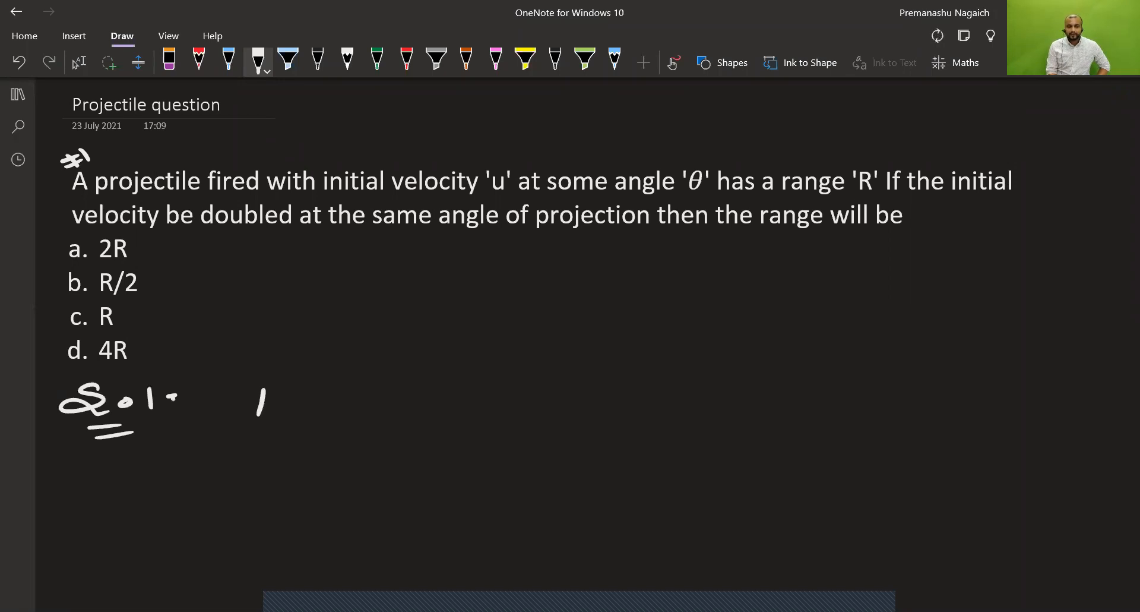
left_click_drag(257, 385, 378, 407)
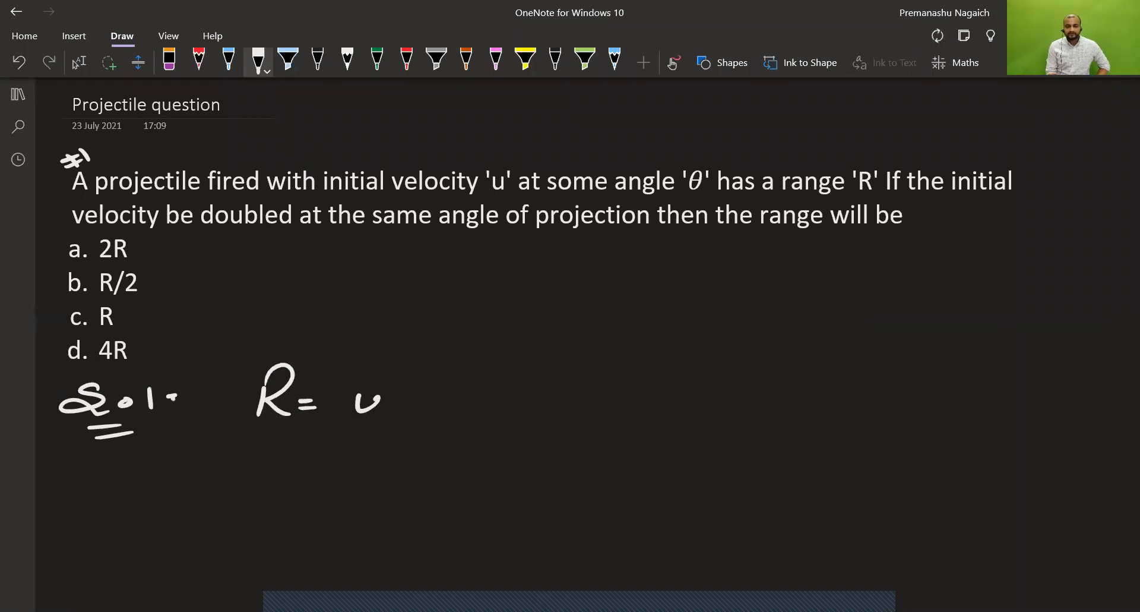
left_click_drag(356, 397, 473, 407)
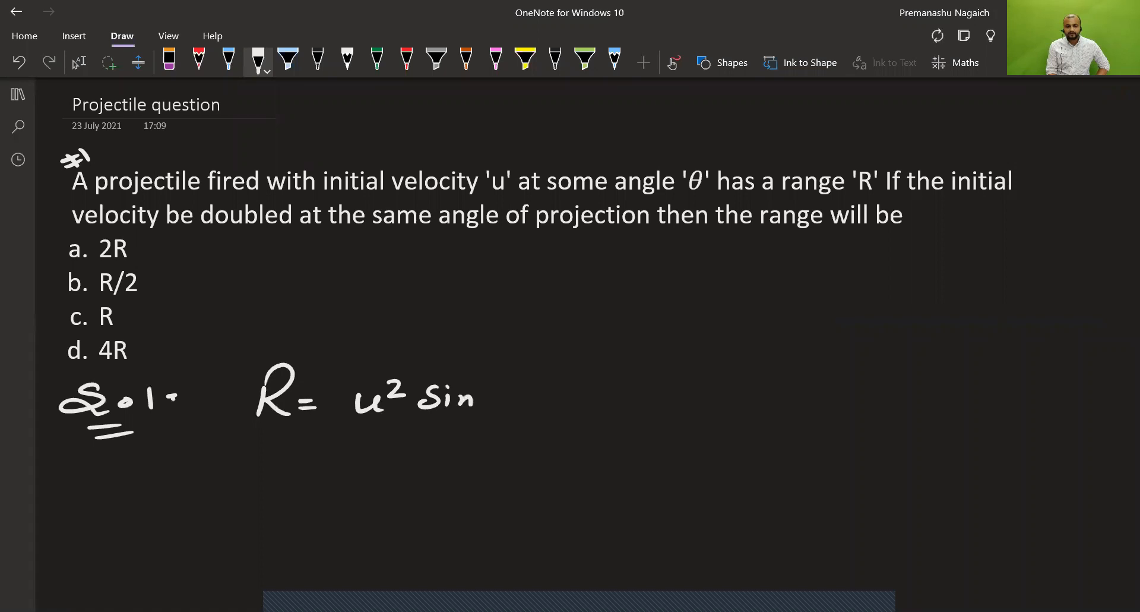
left_click_drag(502, 408, 549, 397)
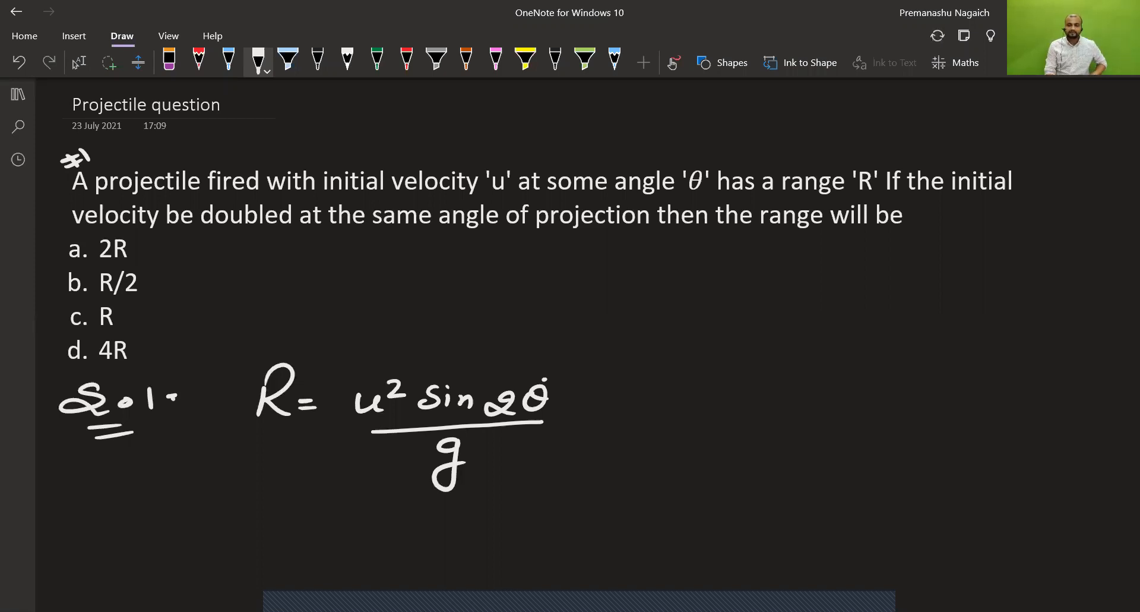
left_click(228, 60)
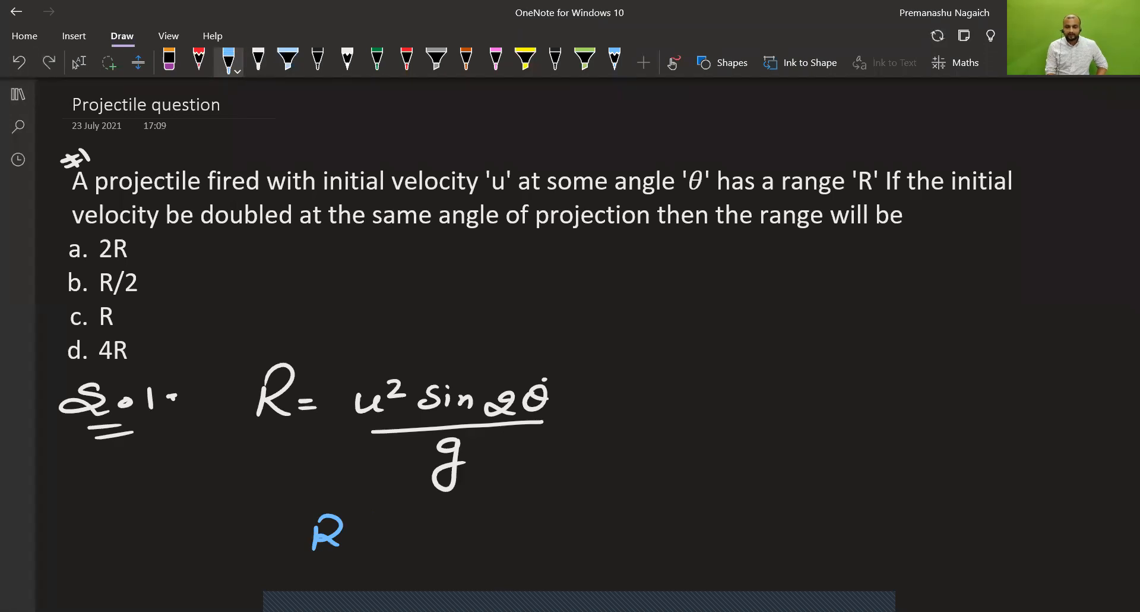
Write R ∝ u² in blue and ⇒ R1/R2 = (u1/u2)² to its right.
left_click_drag(371, 531, 411, 534)
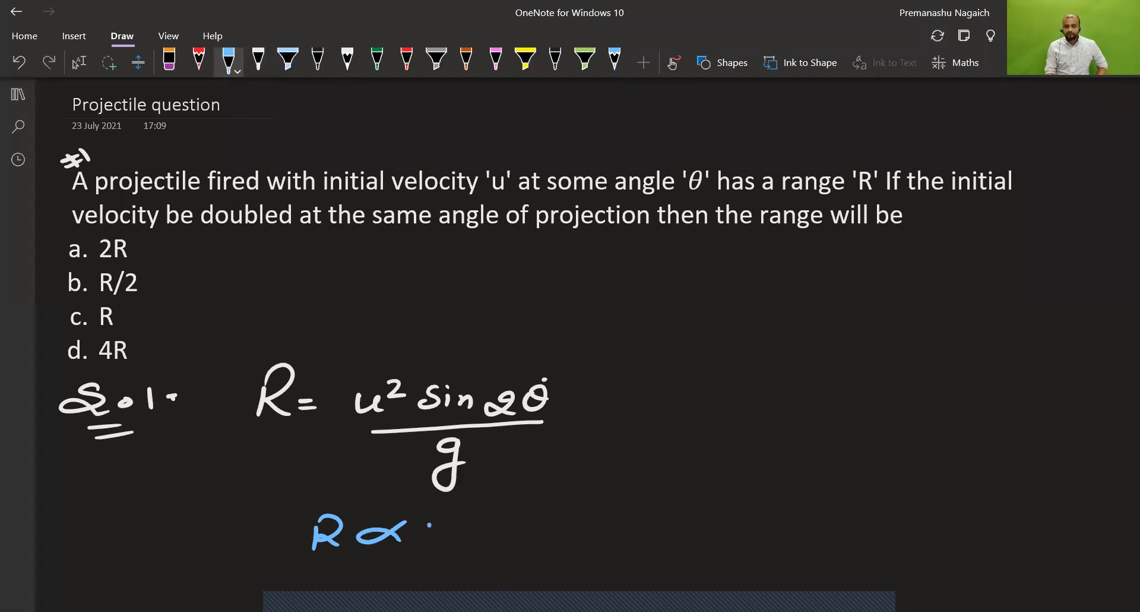
left_click_drag(407, 531, 494, 524)
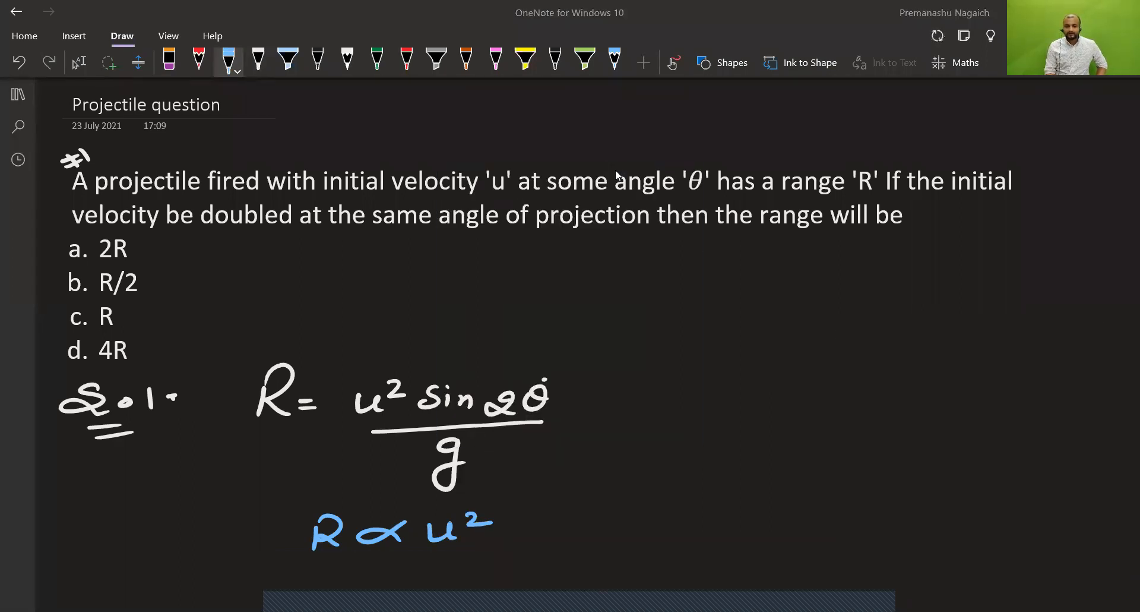
left_click_drag(596, 520, 734, 494)
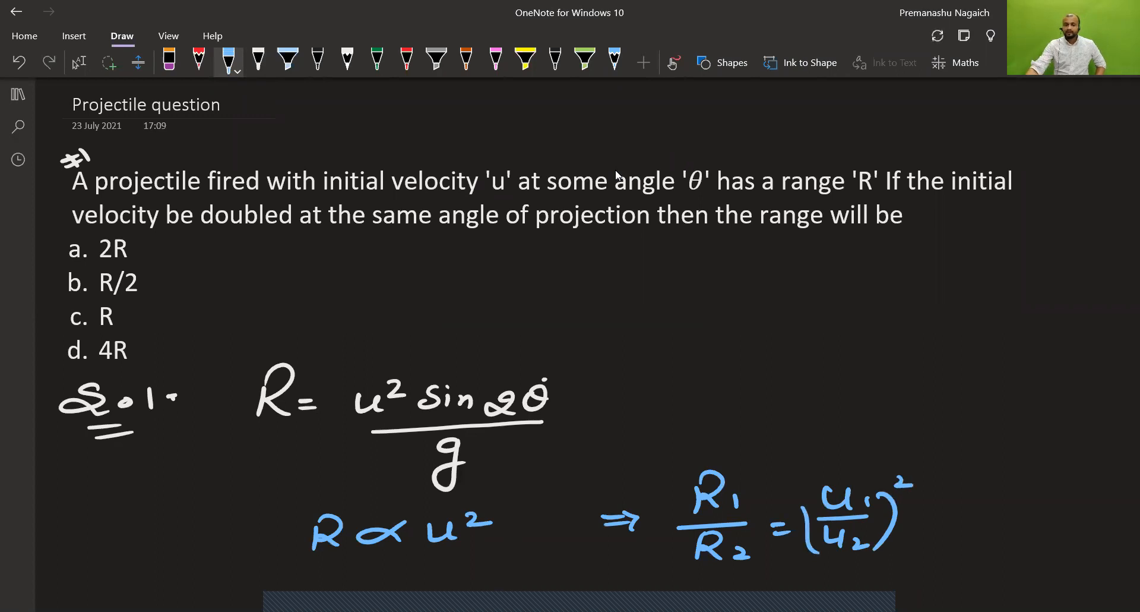
Mark θ and g constant in red, then write R2 = 4R in blue and box it.
scroll("down", 3)
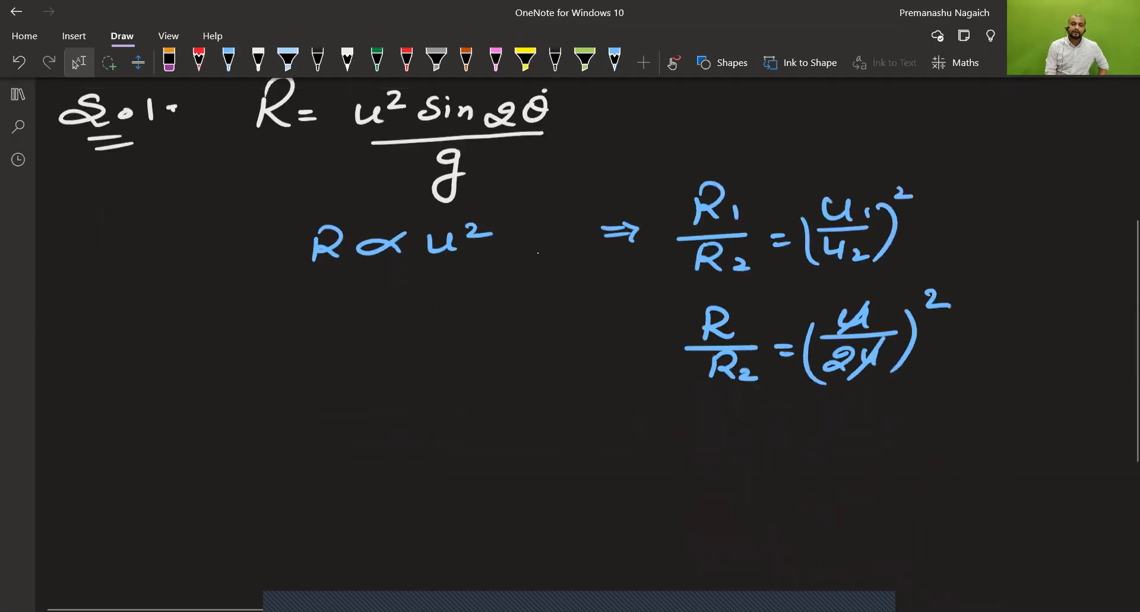
left_click(198, 62)
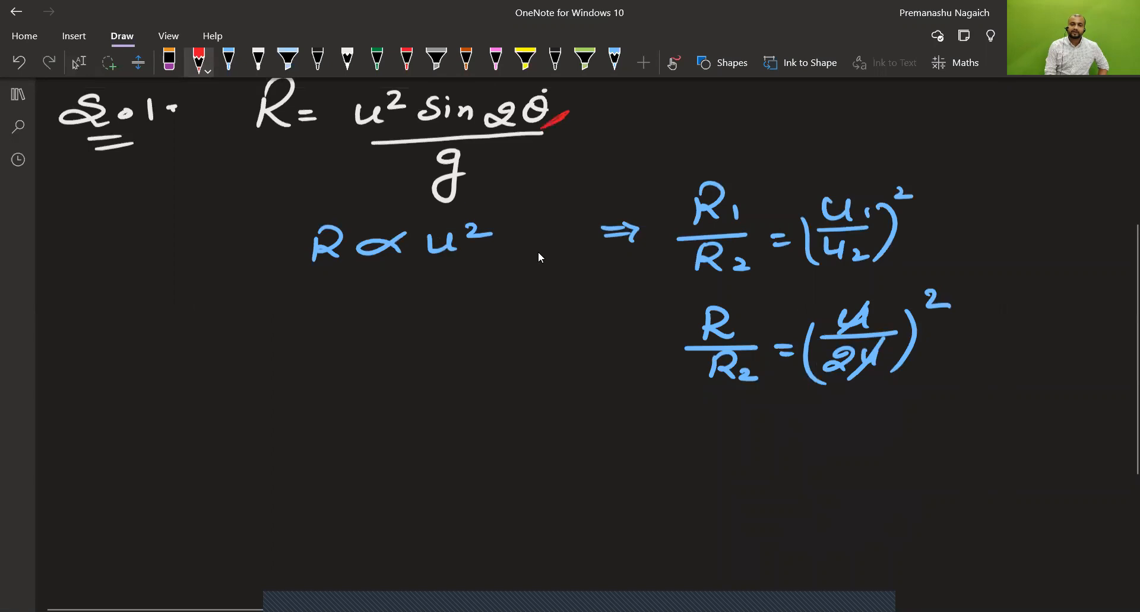
left_click(228, 59)
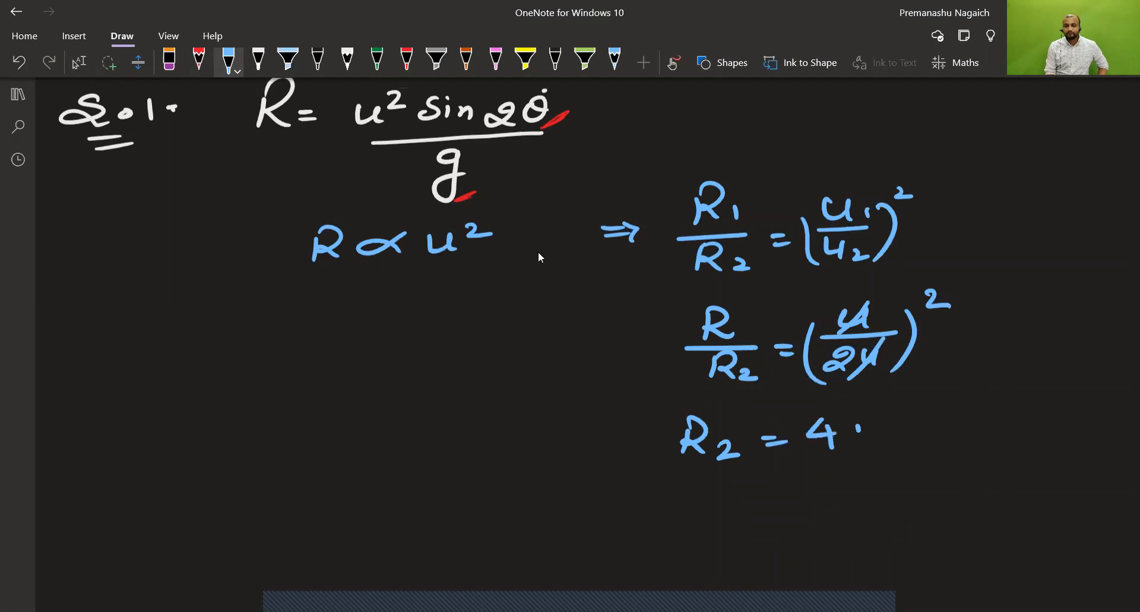
left_click_drag(713, 328, 799, 356)
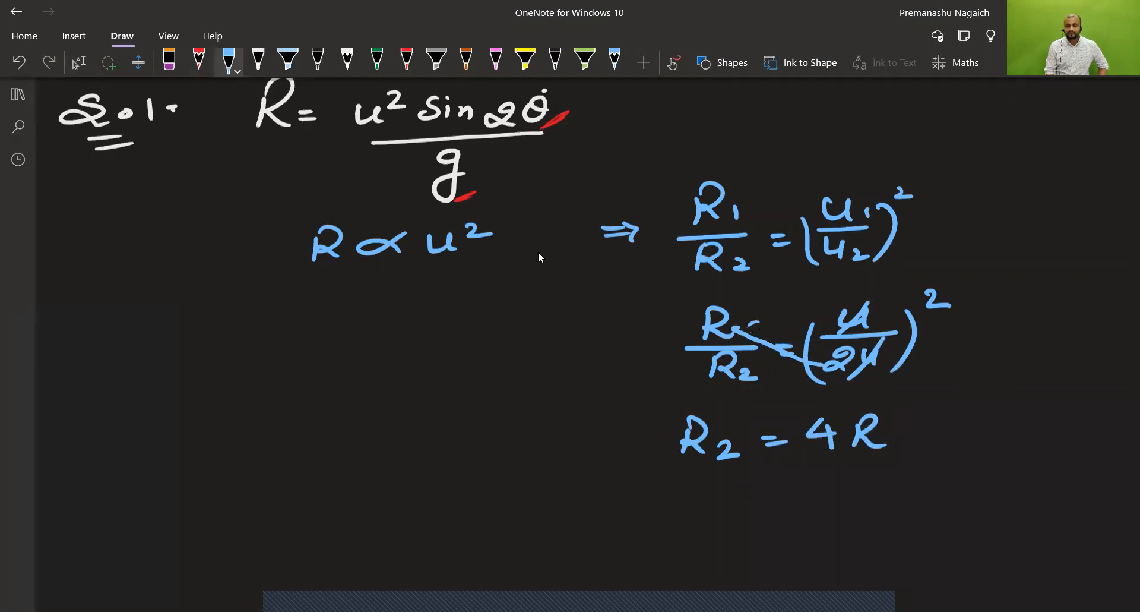
left_click_drag(658, 407, 738, 406)
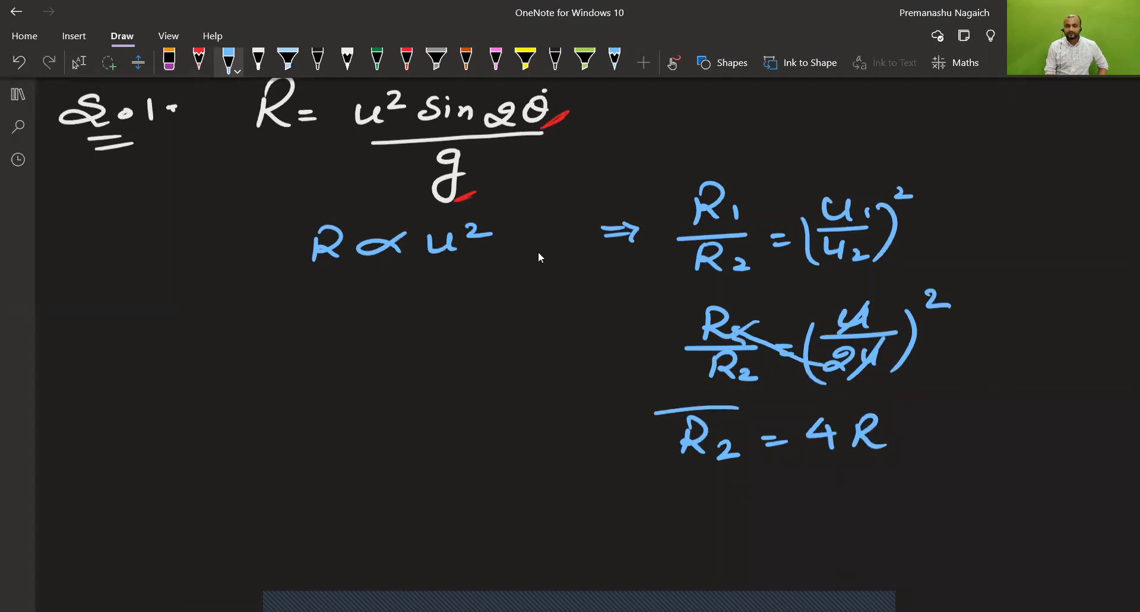
left_click_drag(655, 400, 916, 465)
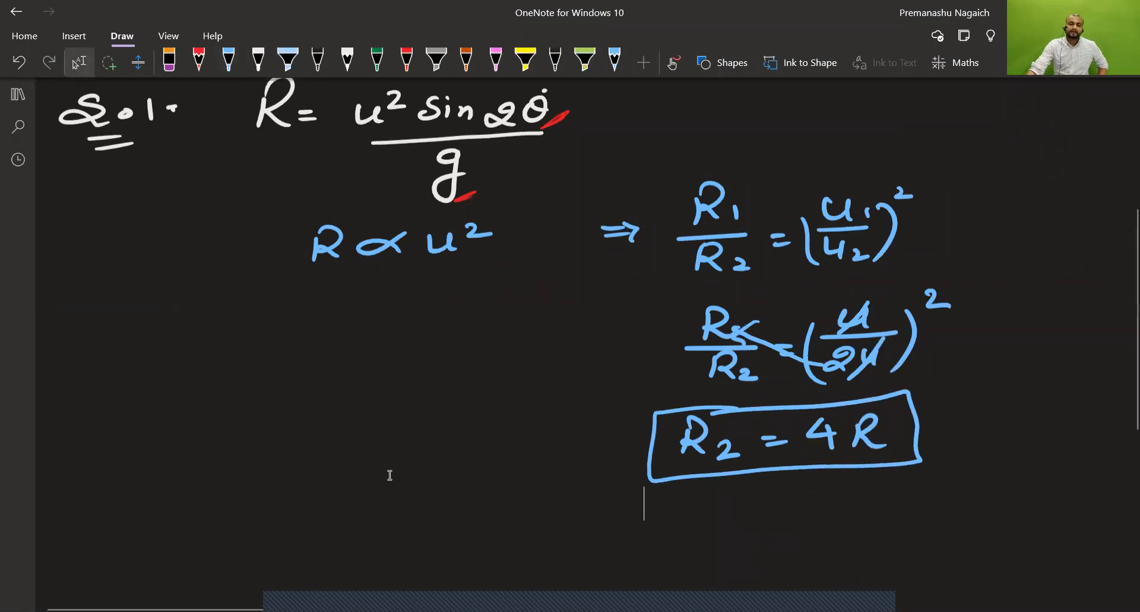
scroll("down", 3)
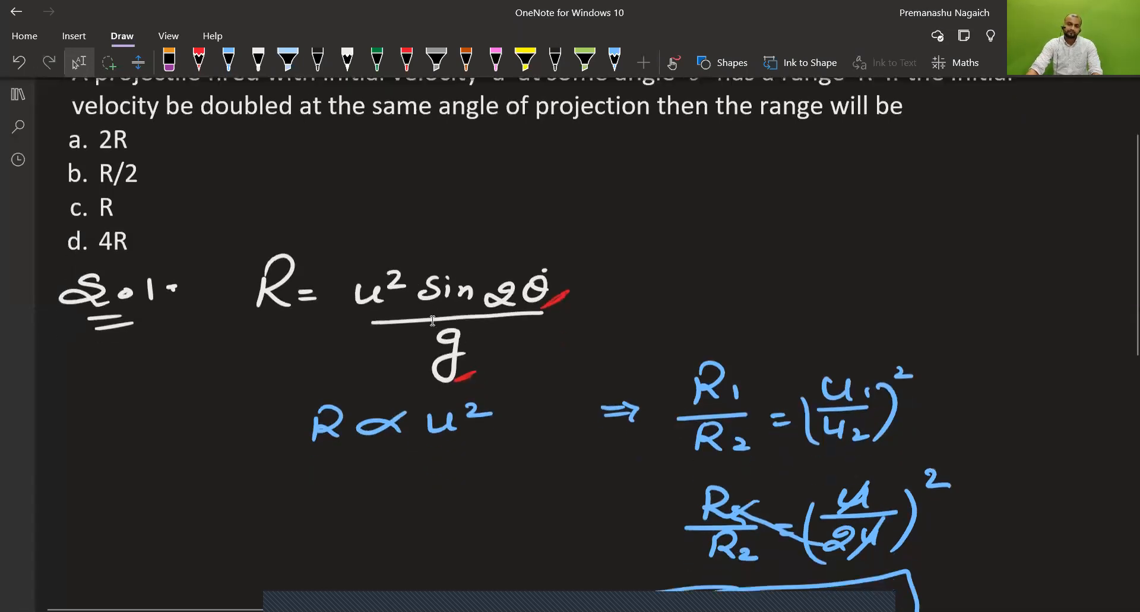
scroll("down", 3)
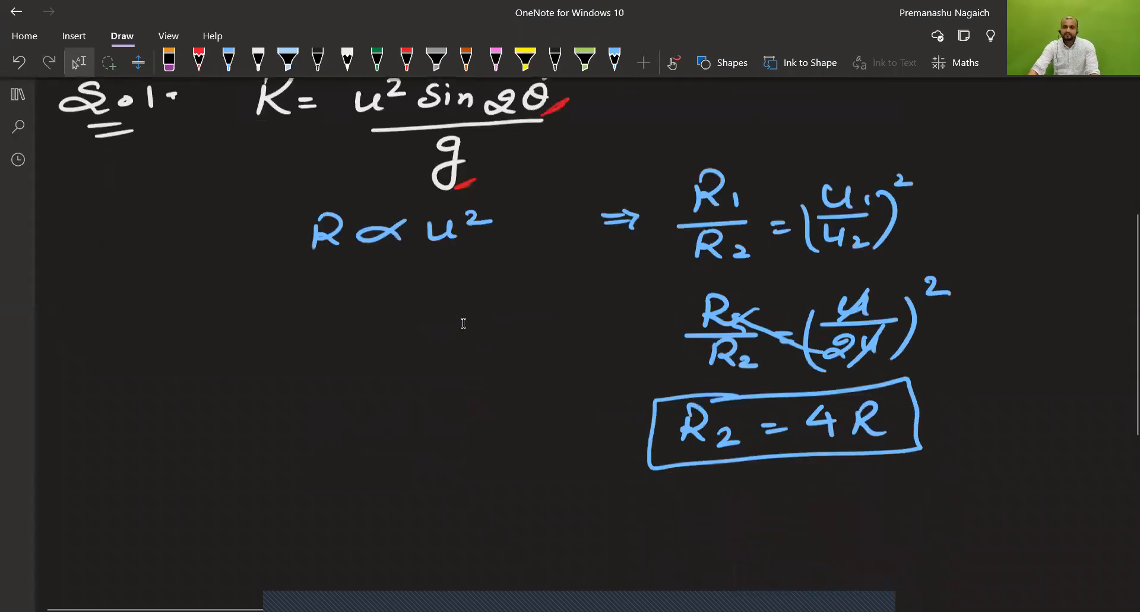
scroll("down", 3)
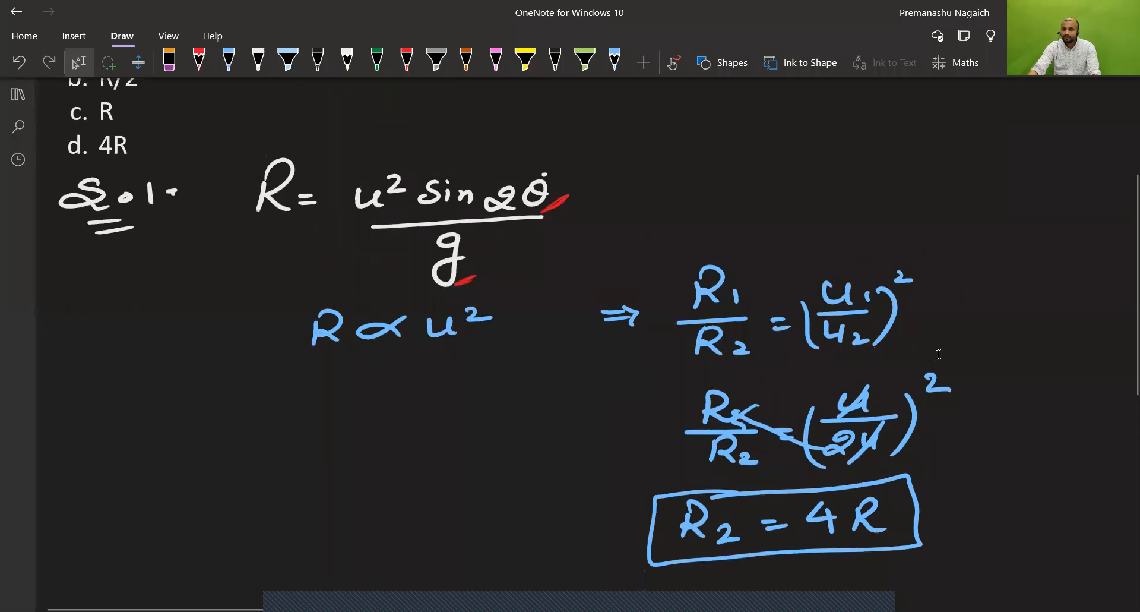